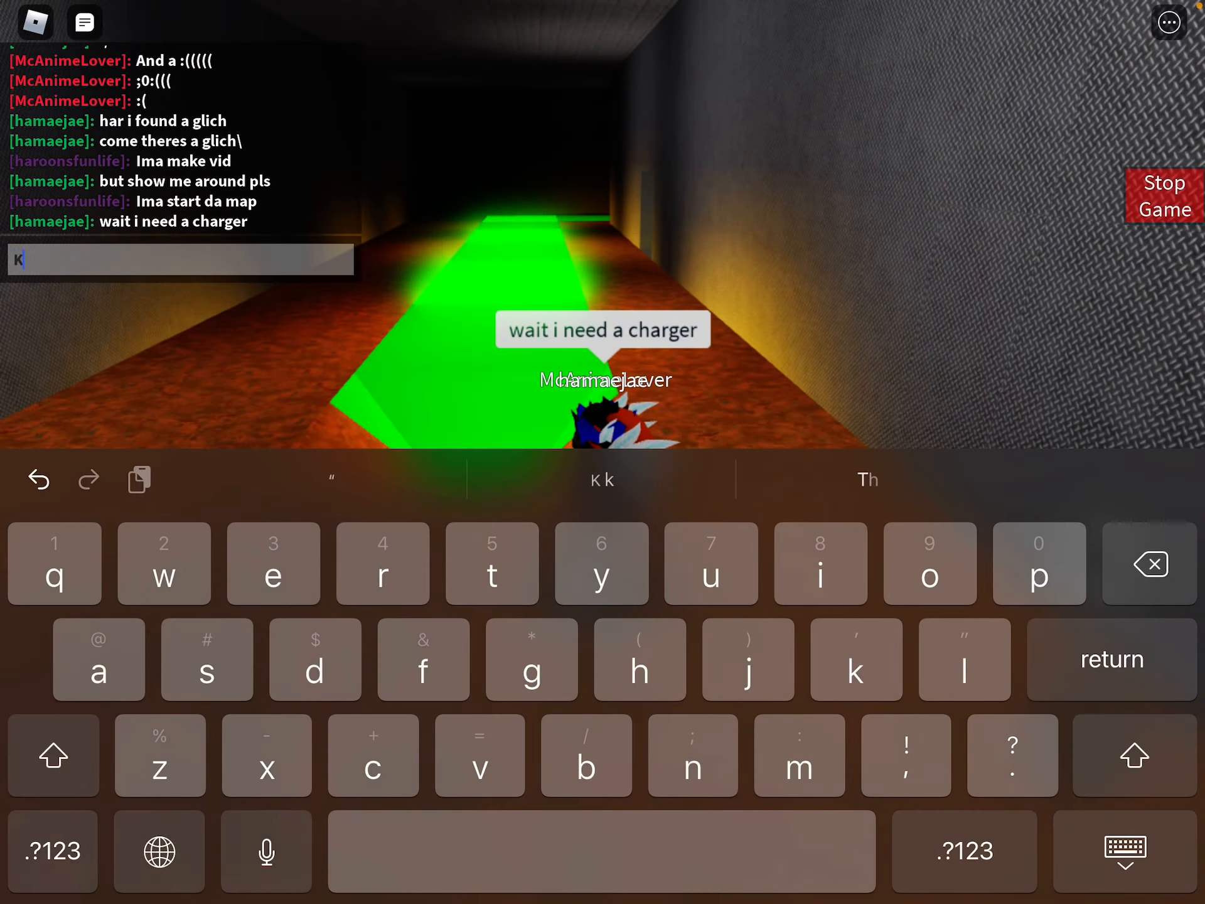
Send the reply 'K' in the chat.
key(return)
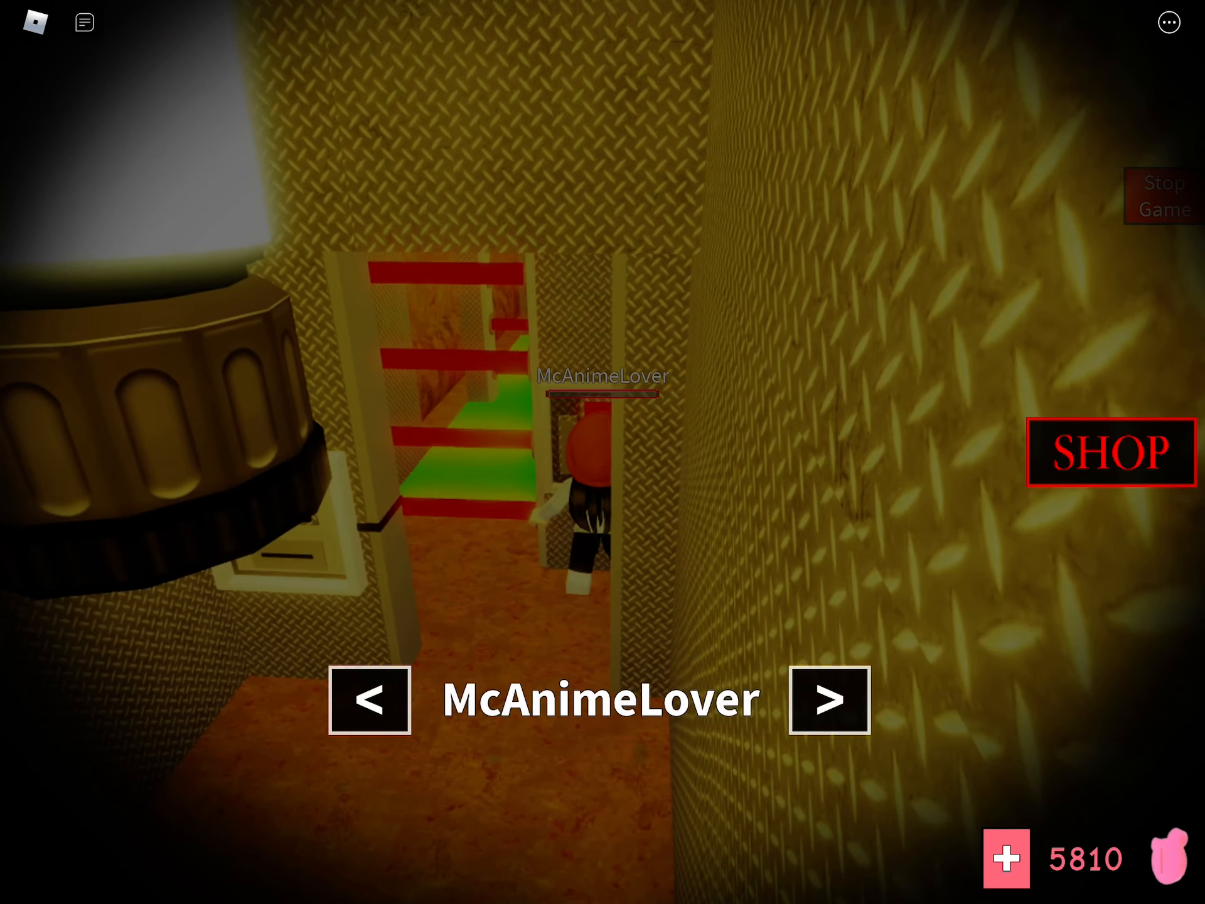
click(1106, 455)
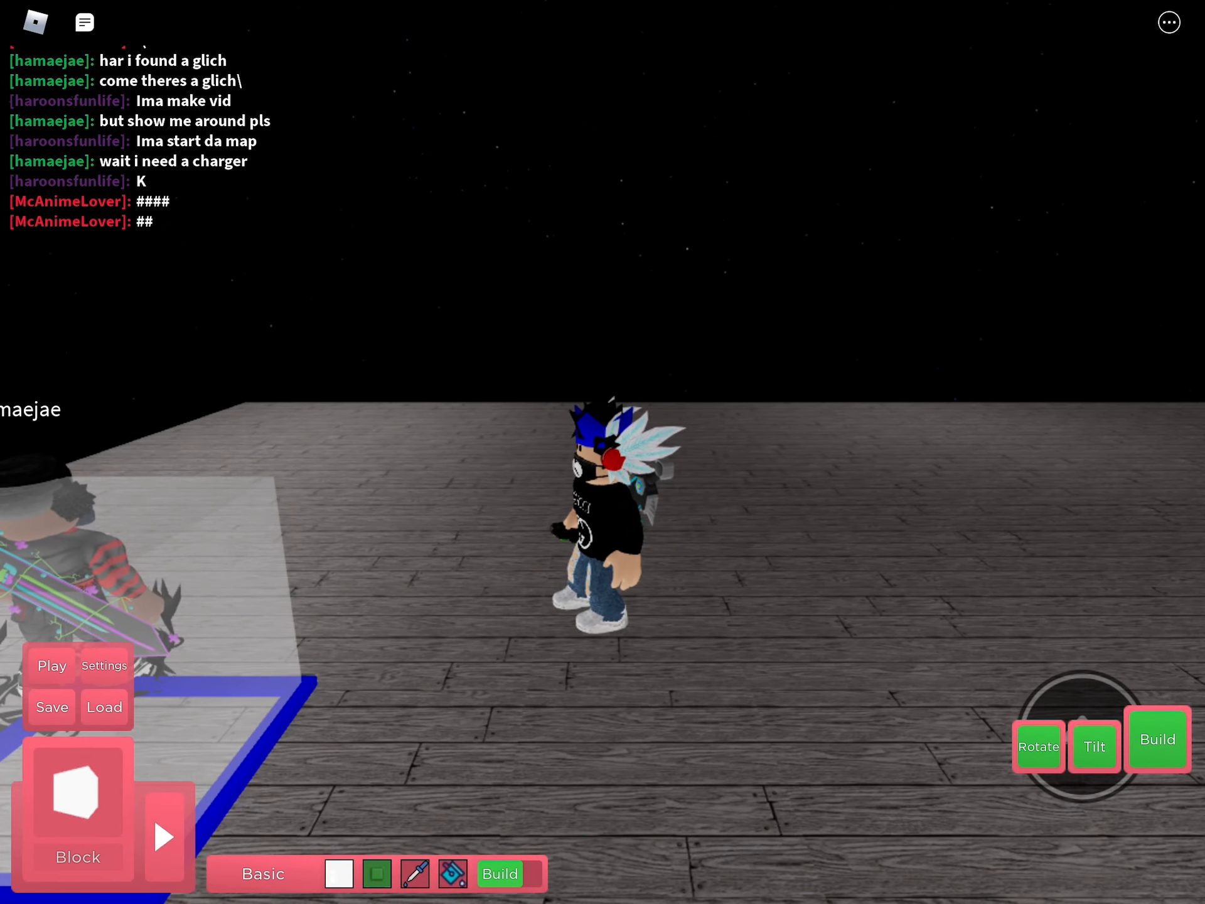
Bring up the saved-map list and scroll down to find the map.
click(104, 707)
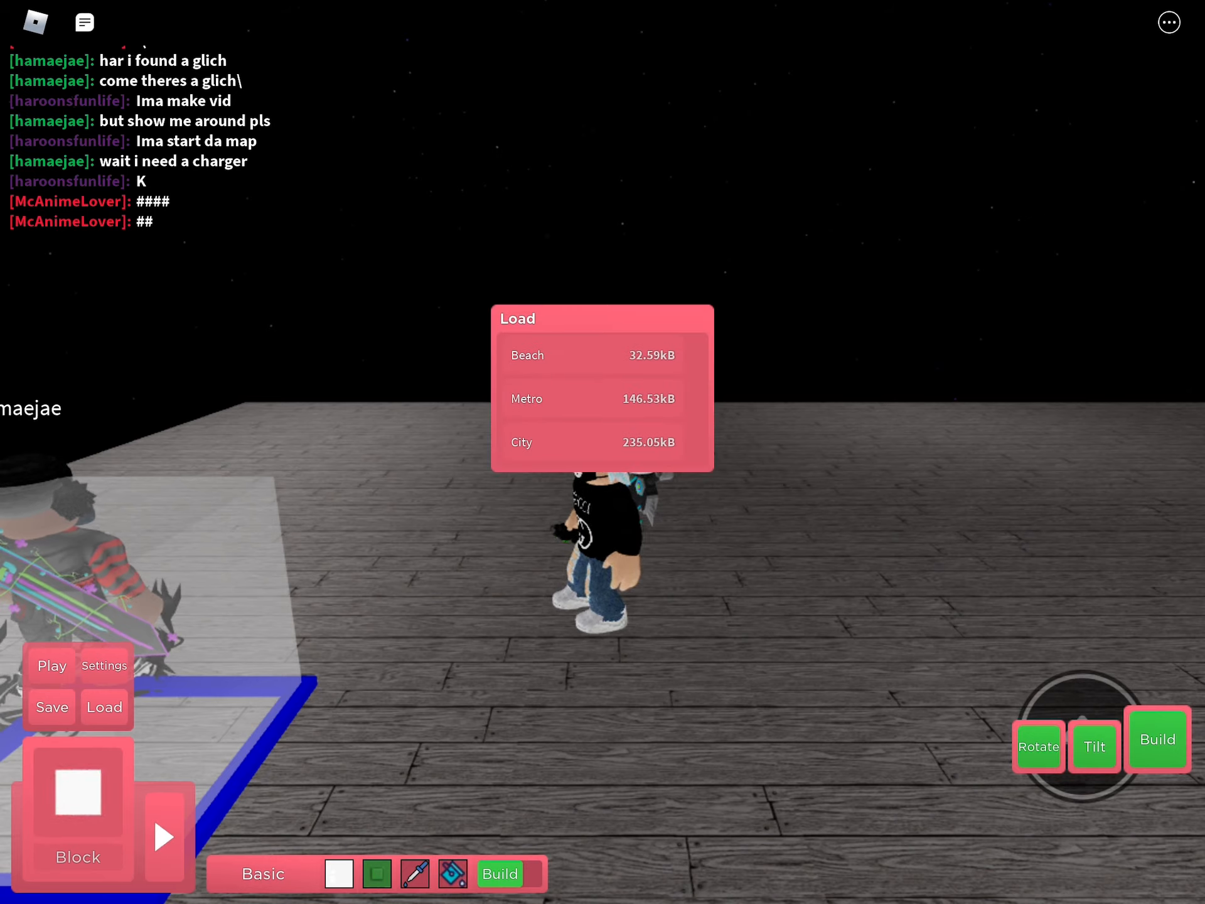
scroll(down, 3)
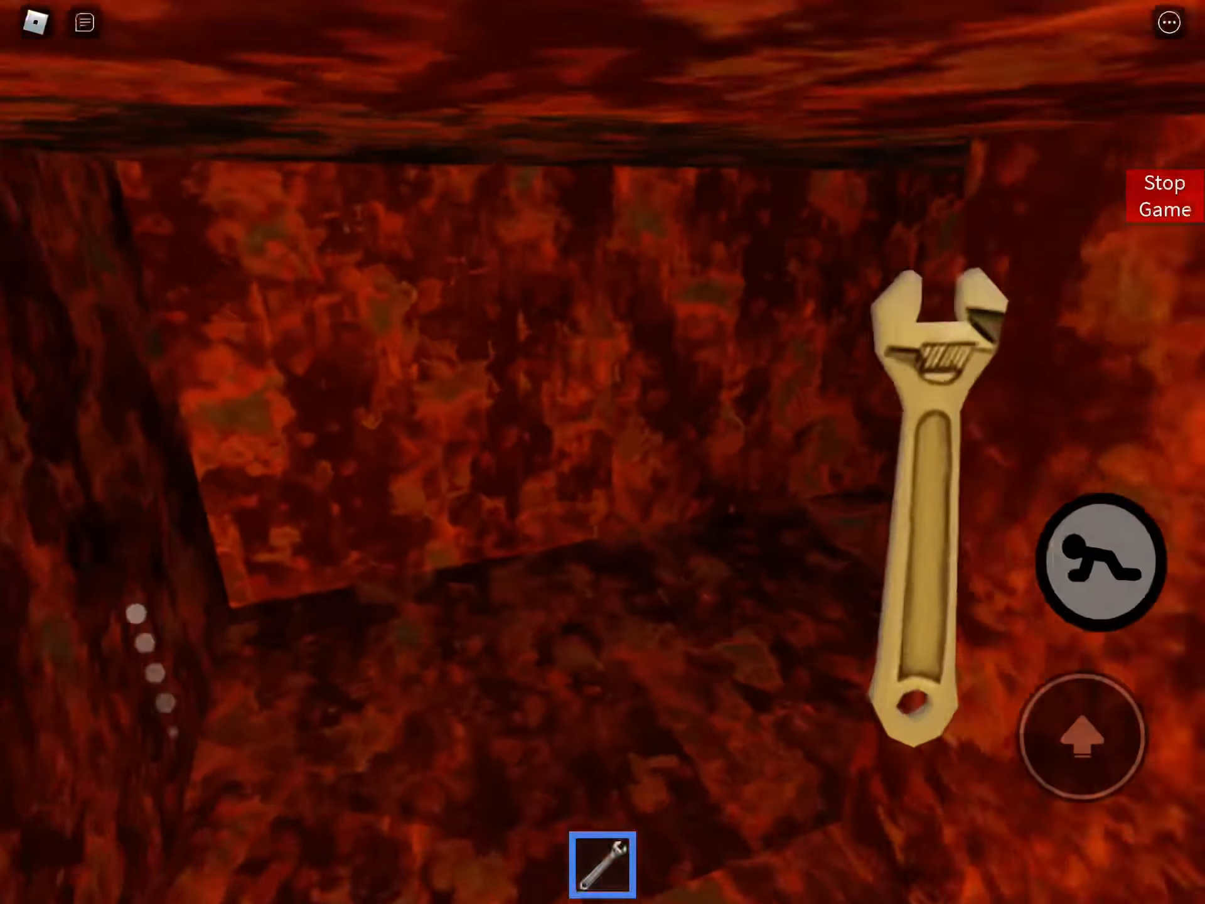
Walk around the red-walled map with the wrench equipped.
click(1102, 566)
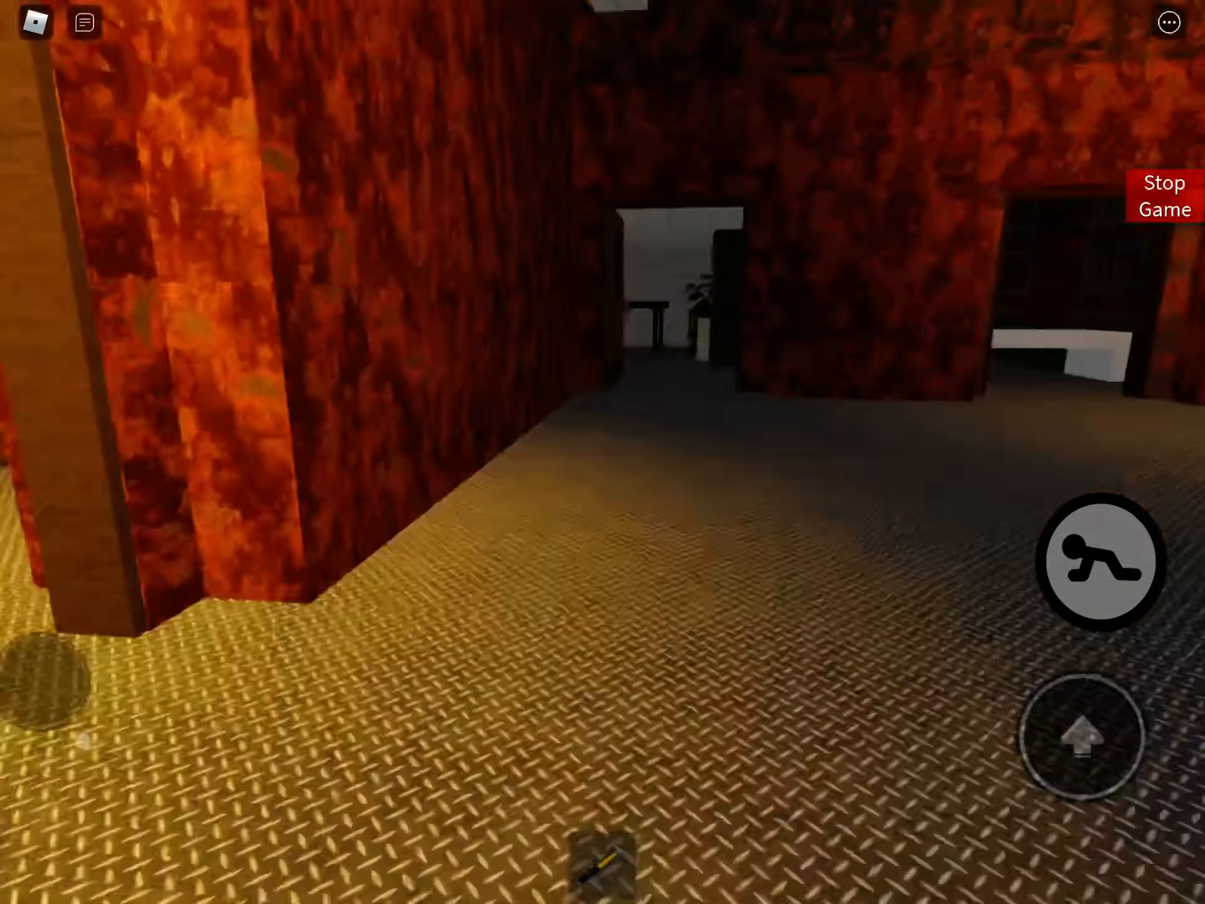
click(1100, 565)
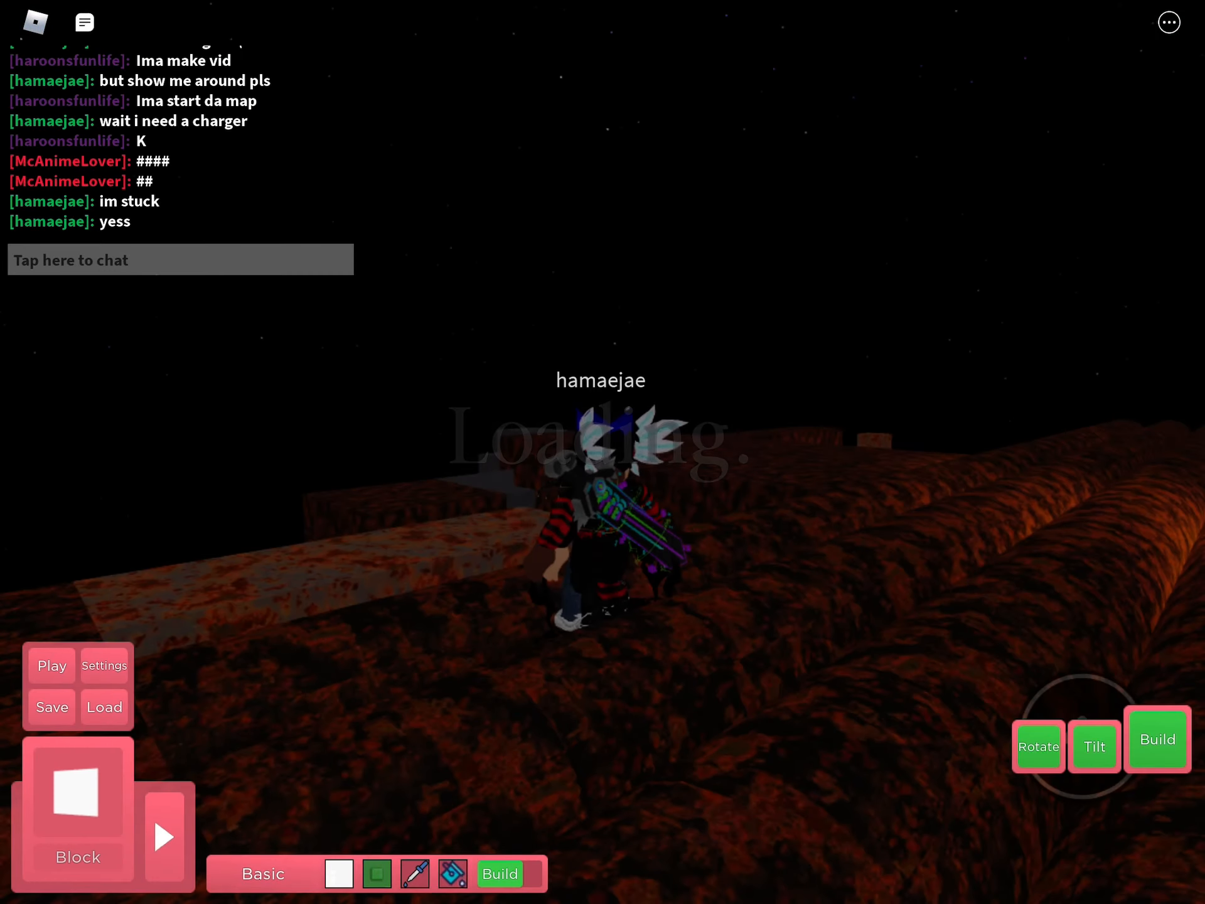
Load the Slot 3 'Distorted map' over the sewer build, confirm it, and start a round.
click(104, 706)
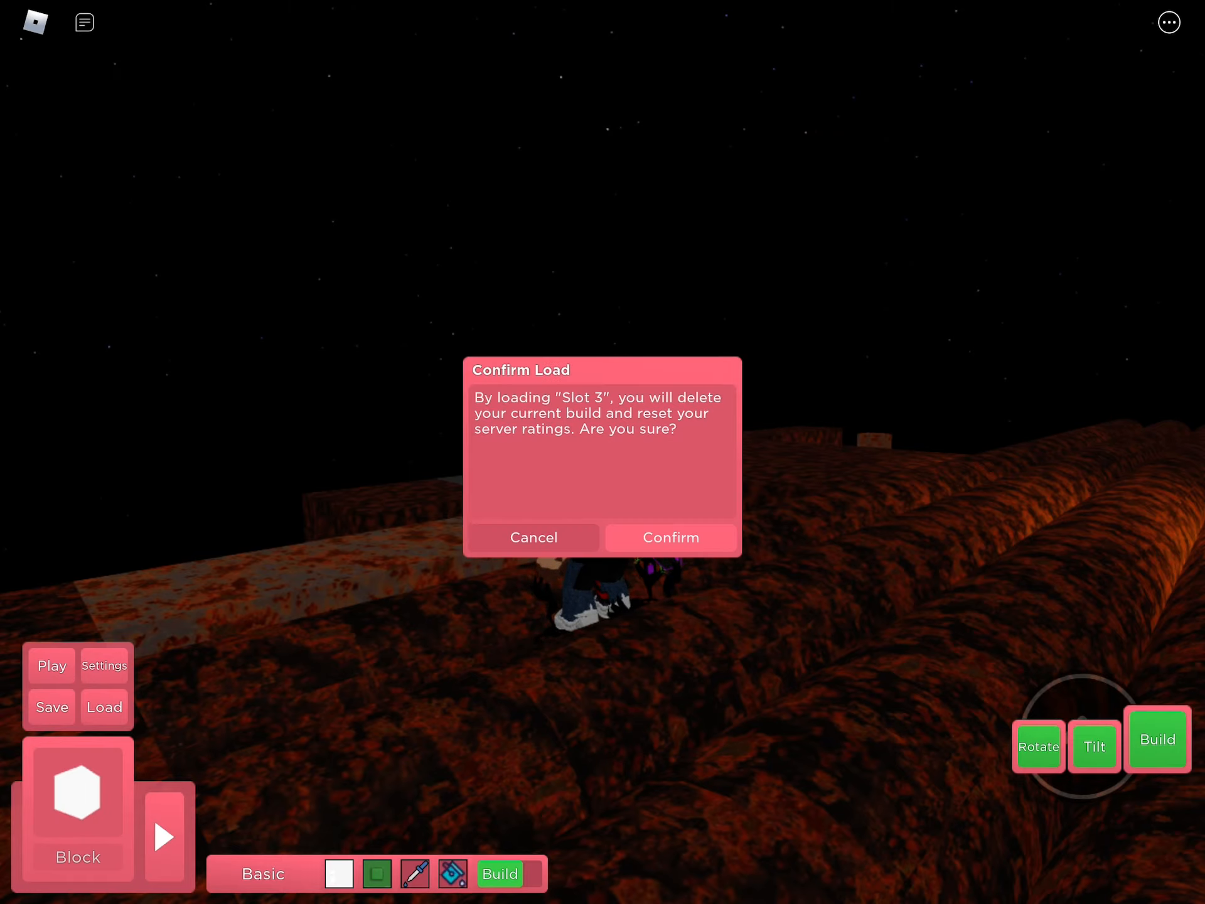
click(670, 537)
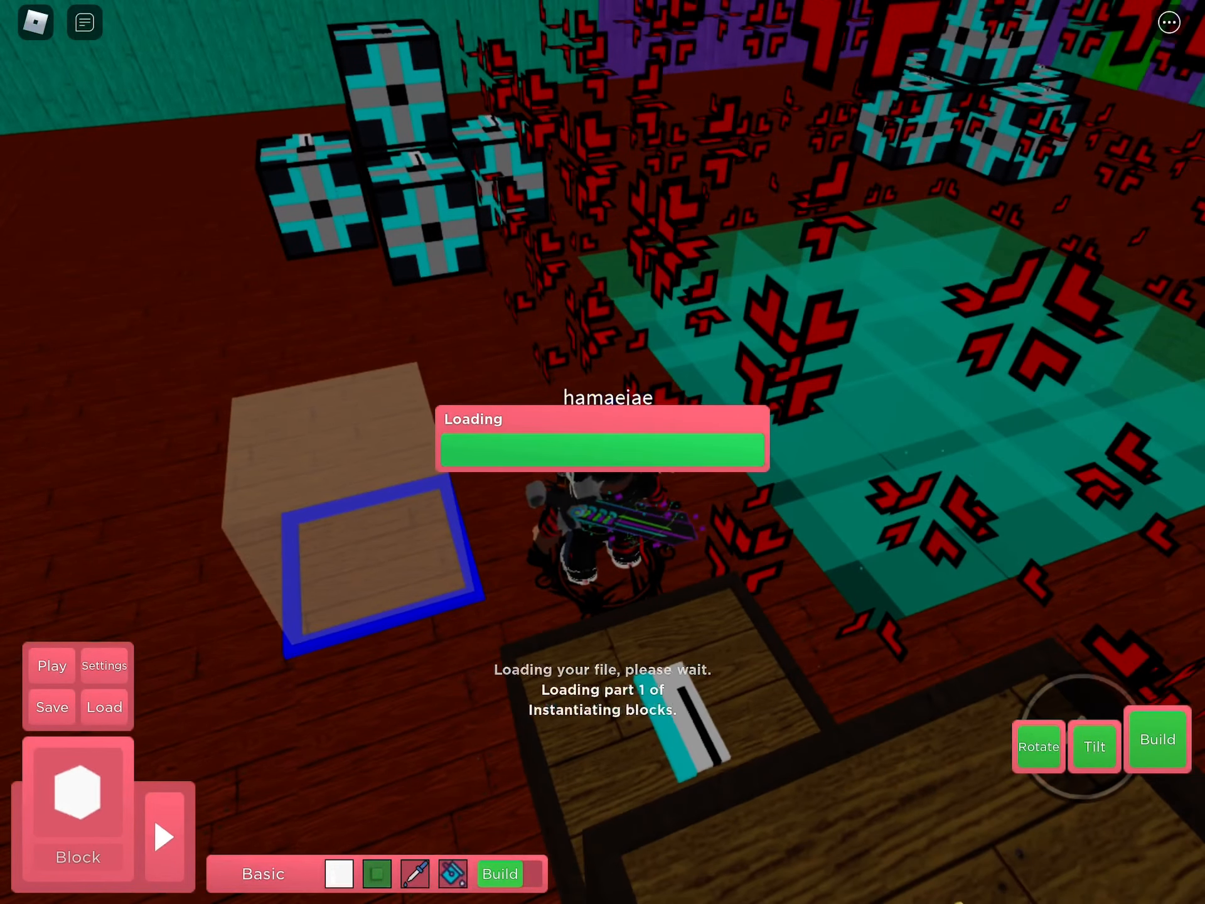
click(104, 666)
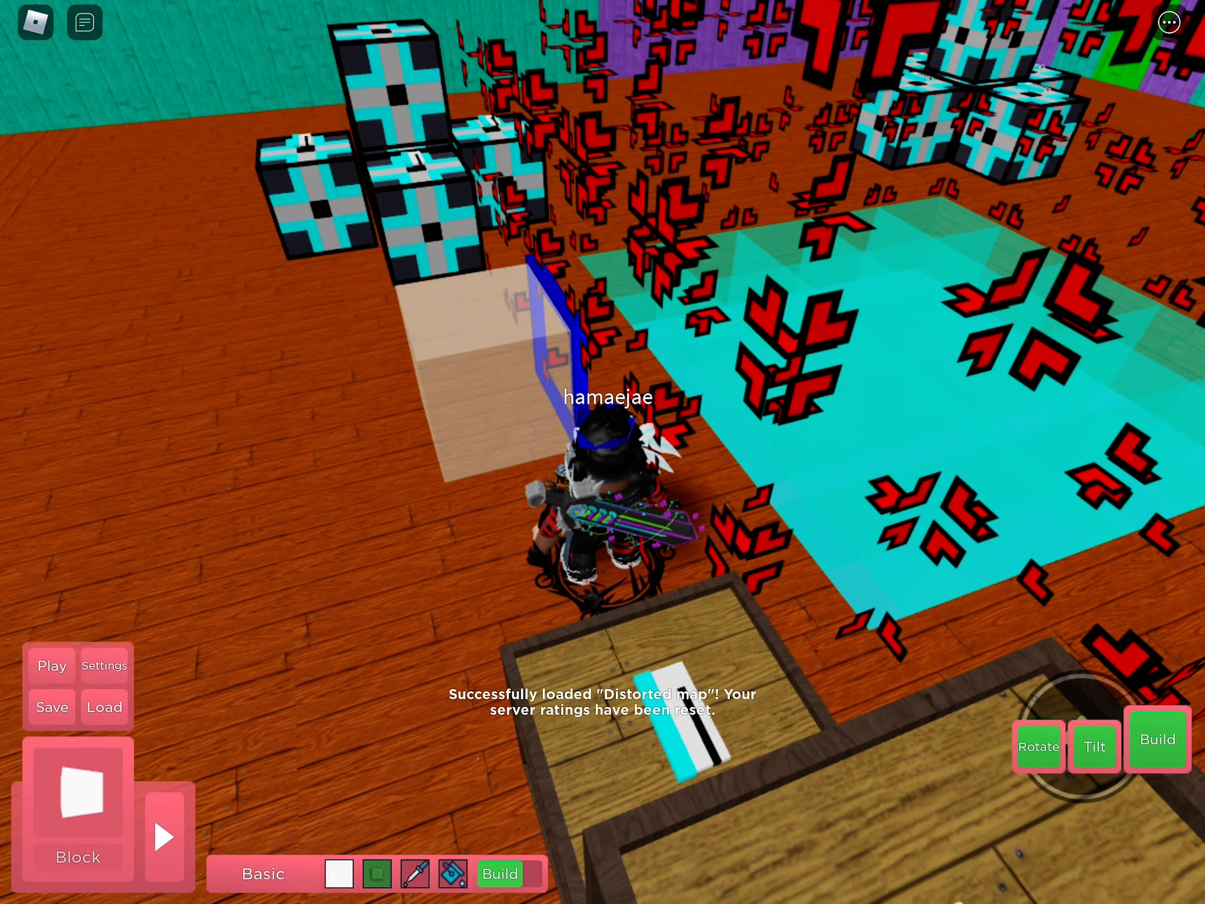
click(53, 665)
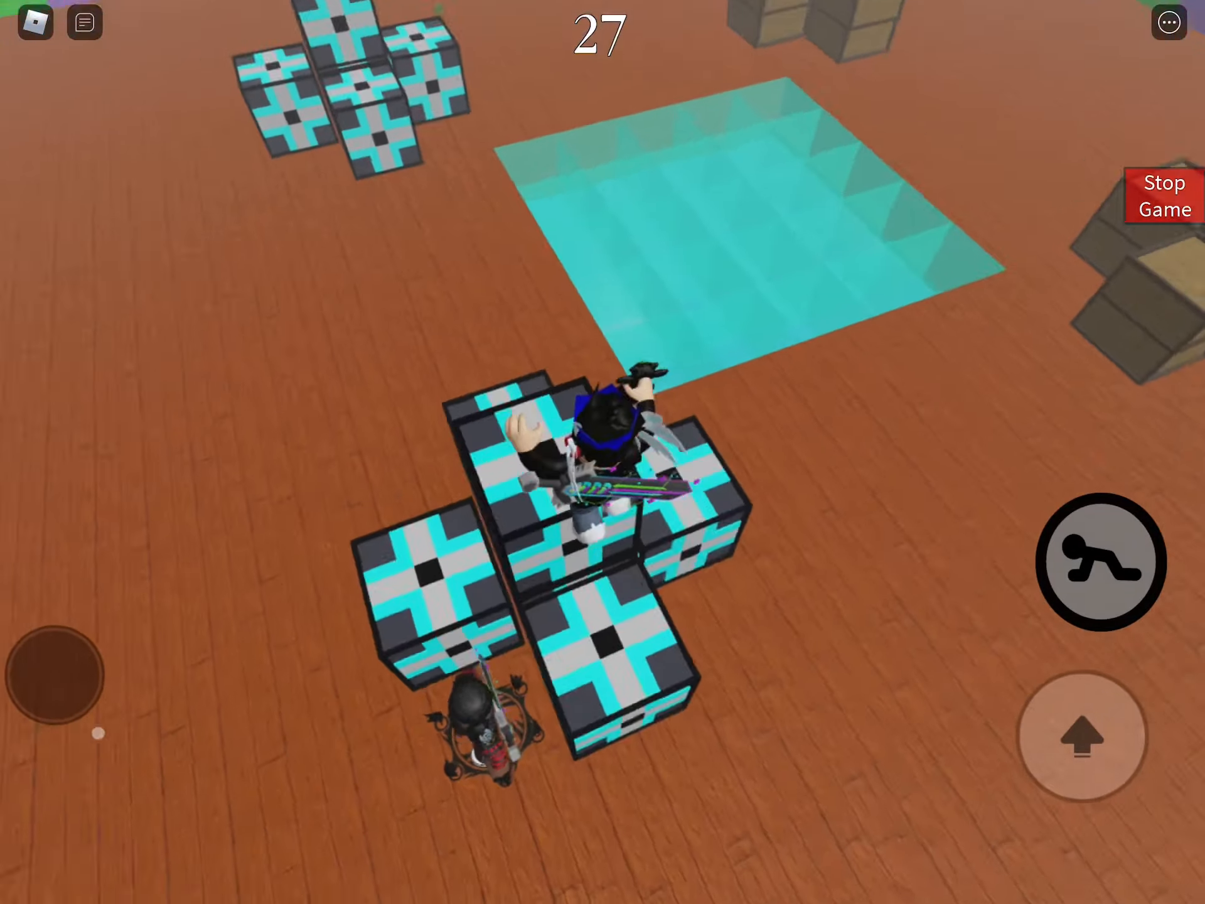